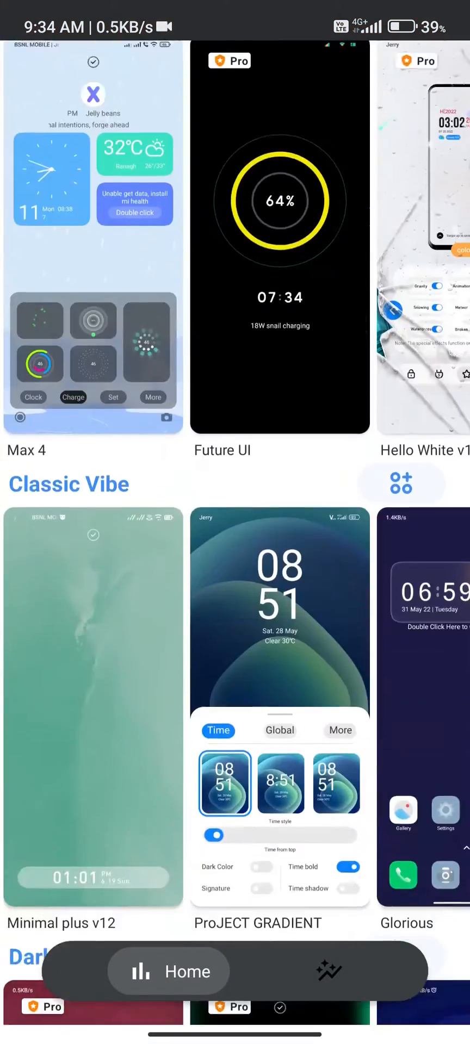
Step: Open the P_Oblue theme page from the Dark Vibe gallery and follow 'Open Theme to Theme app'
scroll("down", 3)
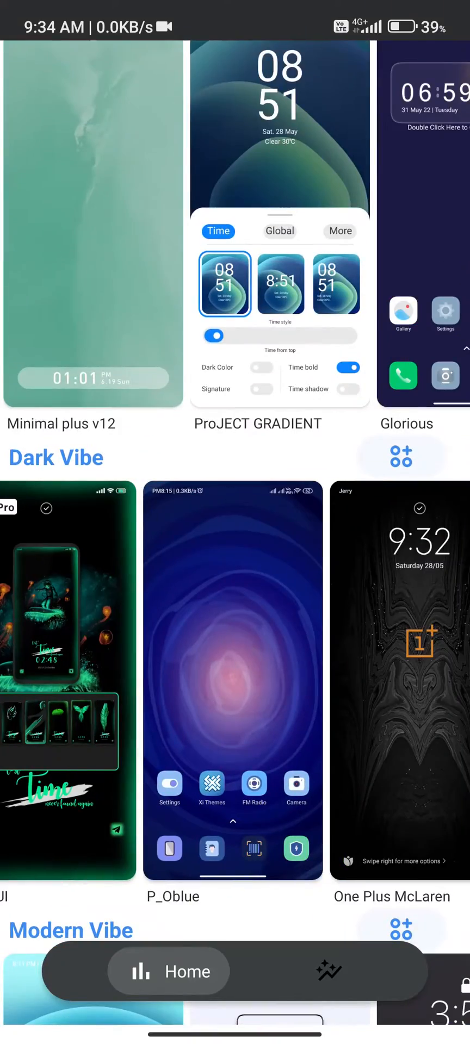
left_click(232, 680)
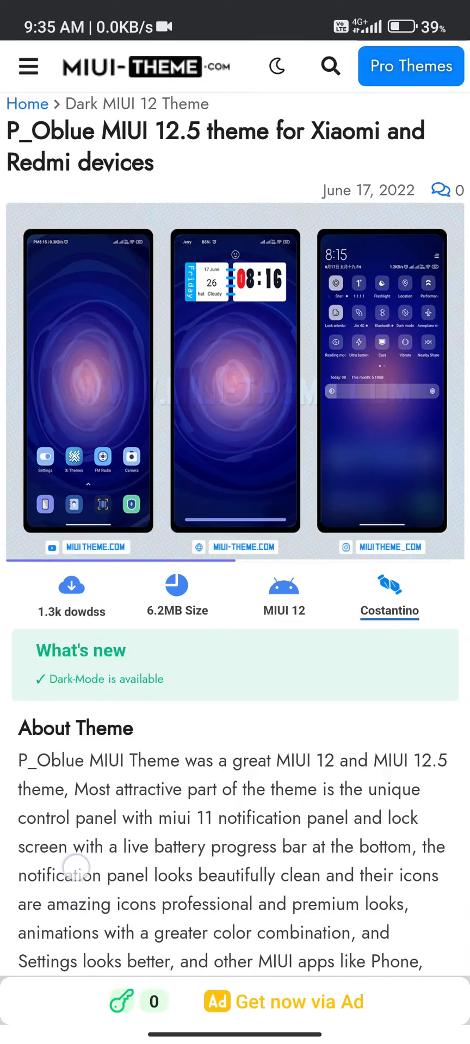
scroll("down", 3)
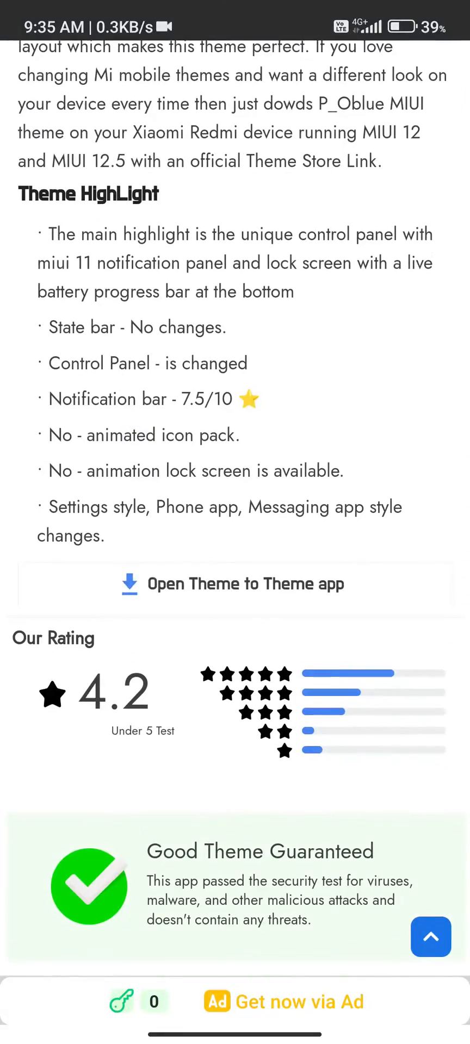
left_click(235, 585)
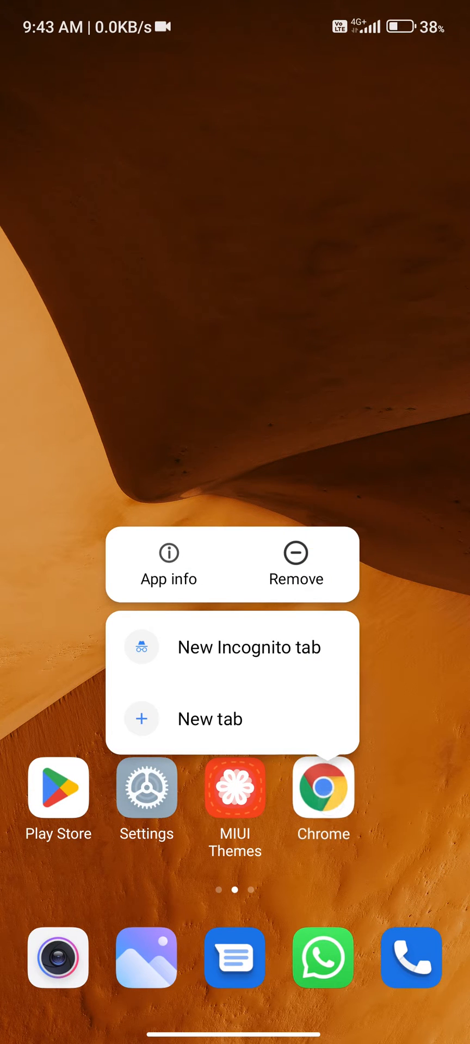
Step: From Chrome's App info, cancel Clear data and clear Chrome's default launch settings
left_click(167, 578)
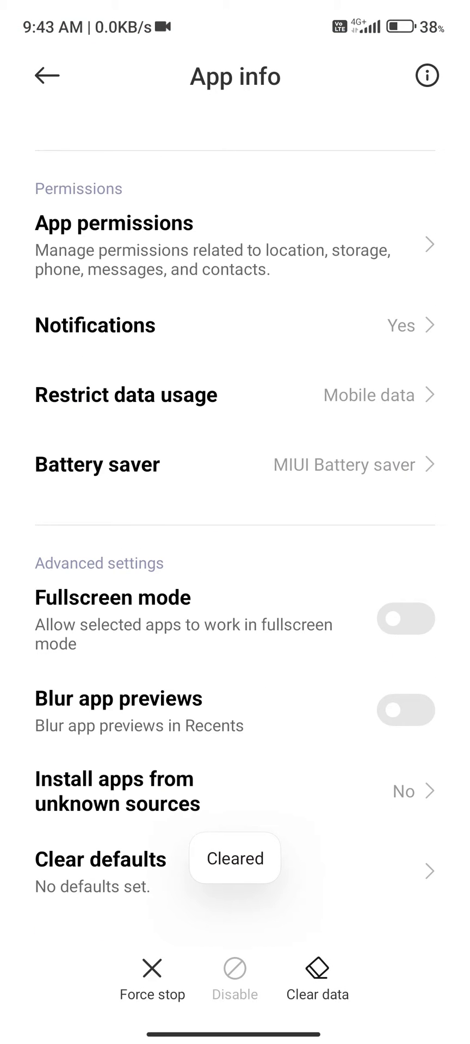
left_click(317, 977)
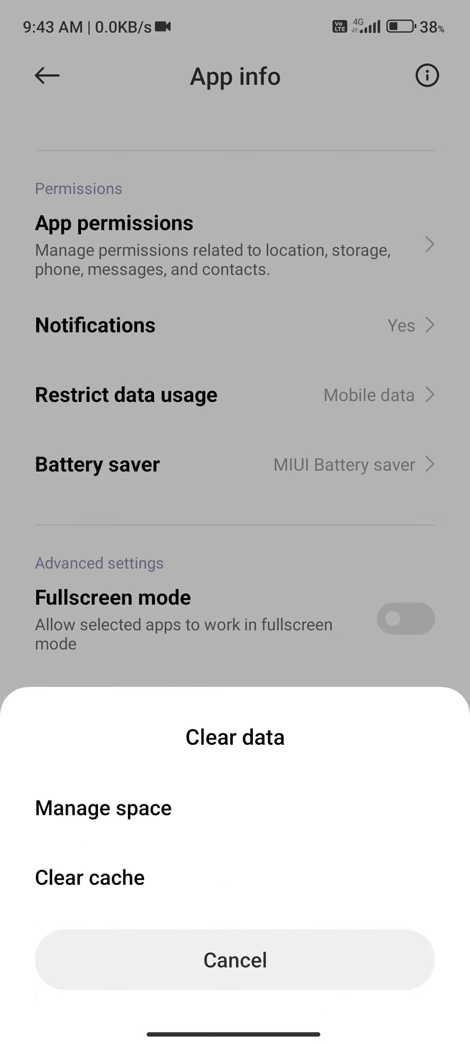
left_click(235, 959)
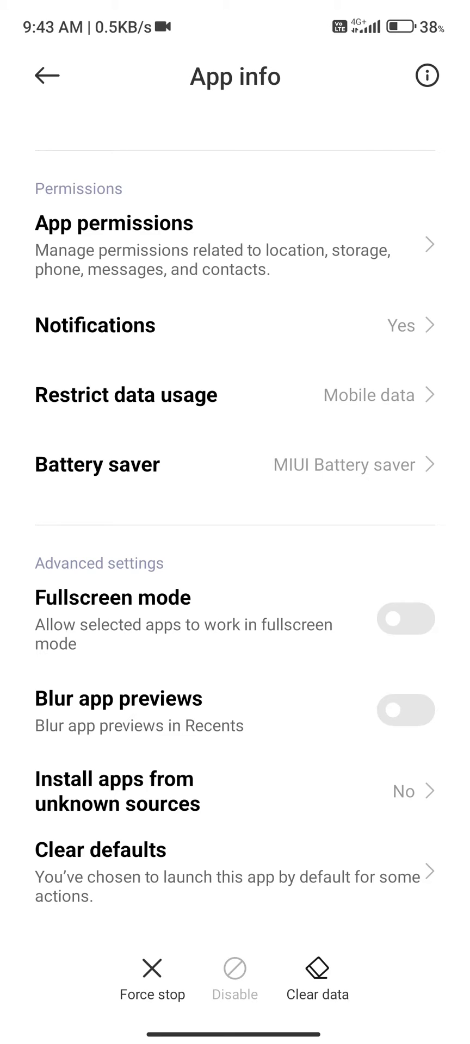
left_click(318, 979)
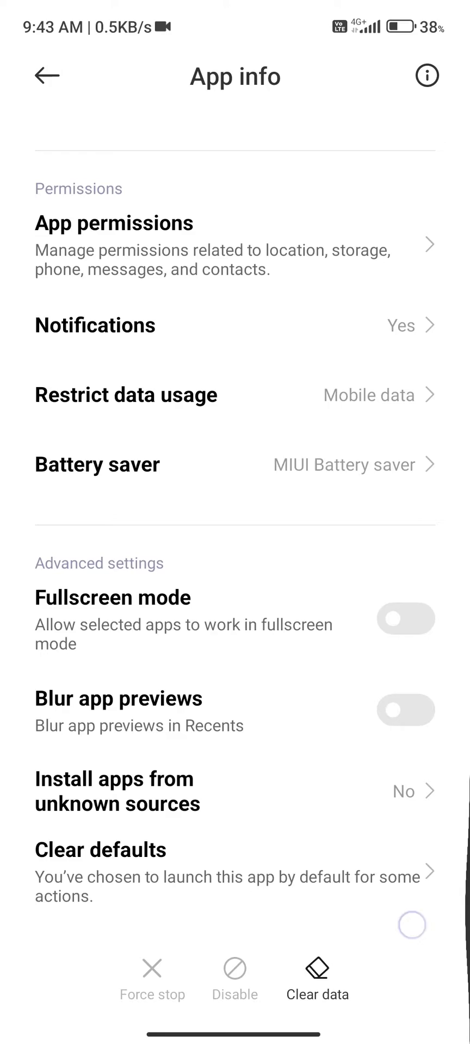
left_click(317, 978)
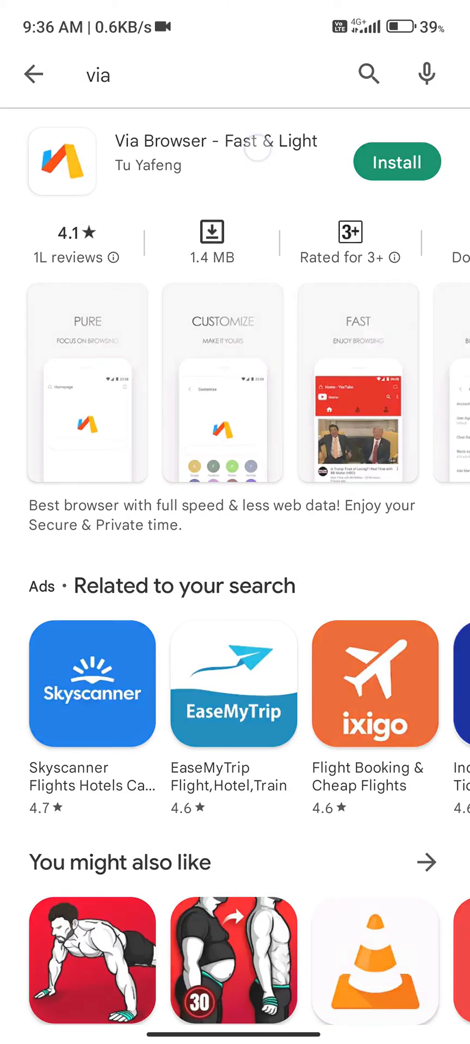
Step: Install Via Browser from the 'via' search, open it and agree to its terms
left_click(396, 162)
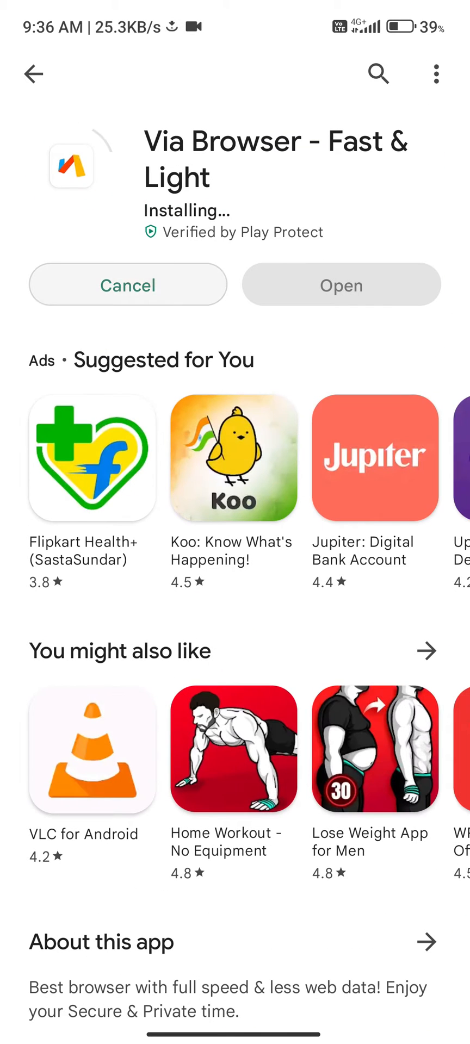
left_click(341, 286)
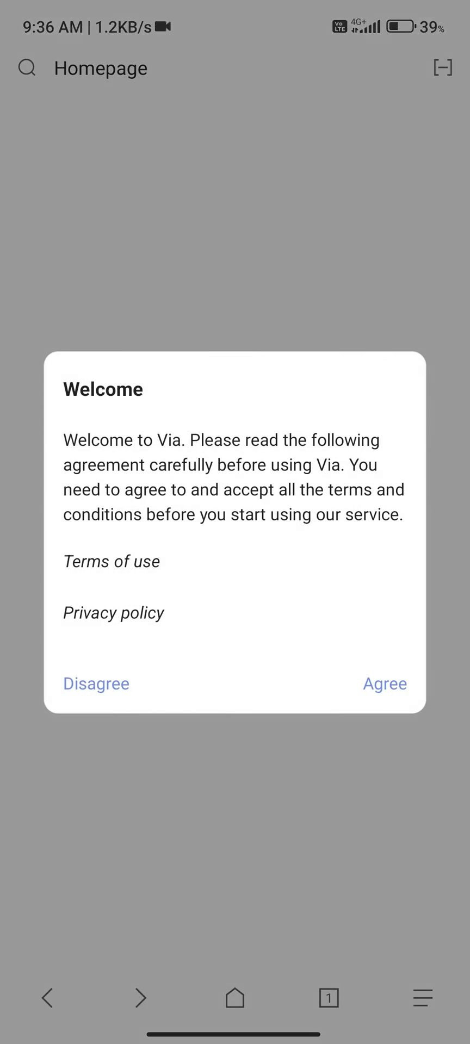
left_click(384, 683)
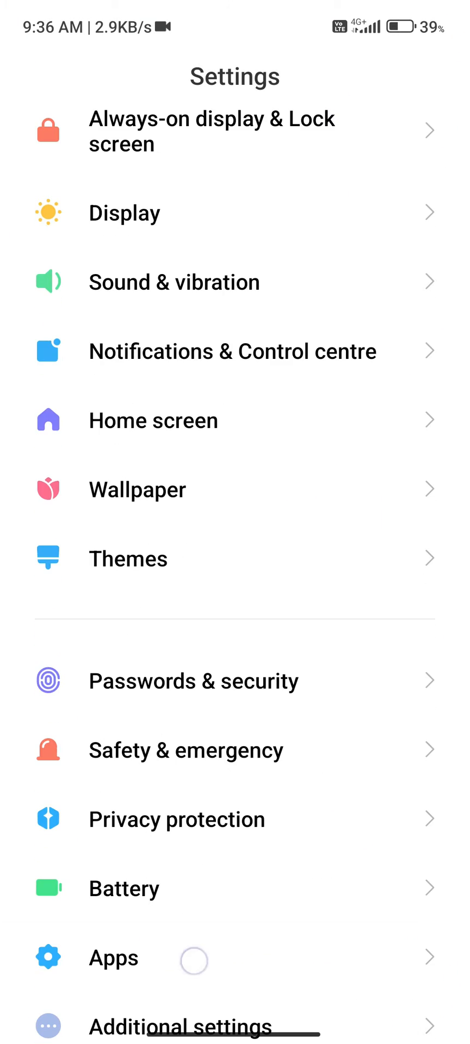
Step: Go to Apps in MIUI Settings
left_click(113, 958)
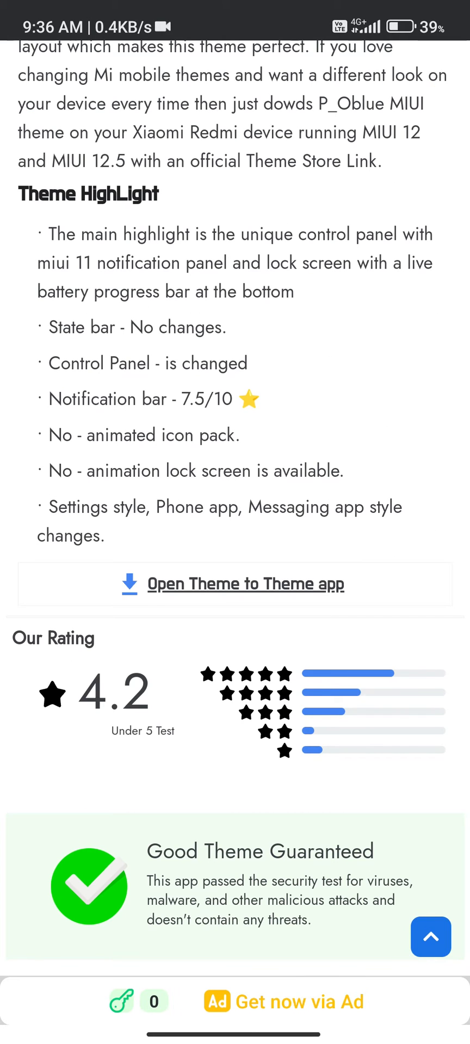
Step: Follow Via's P_Oblue theme link and allow the website to open Themes
left_click(245, 584)
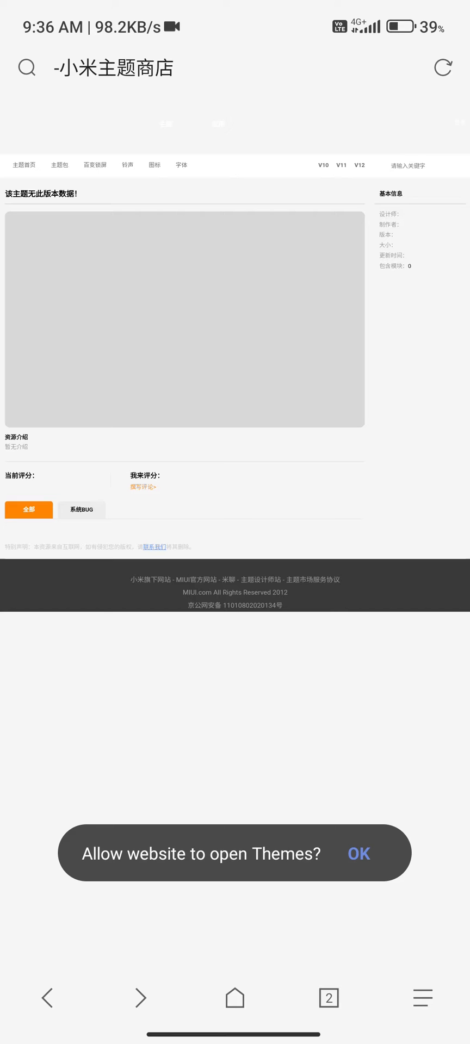
left_click(359, 854)
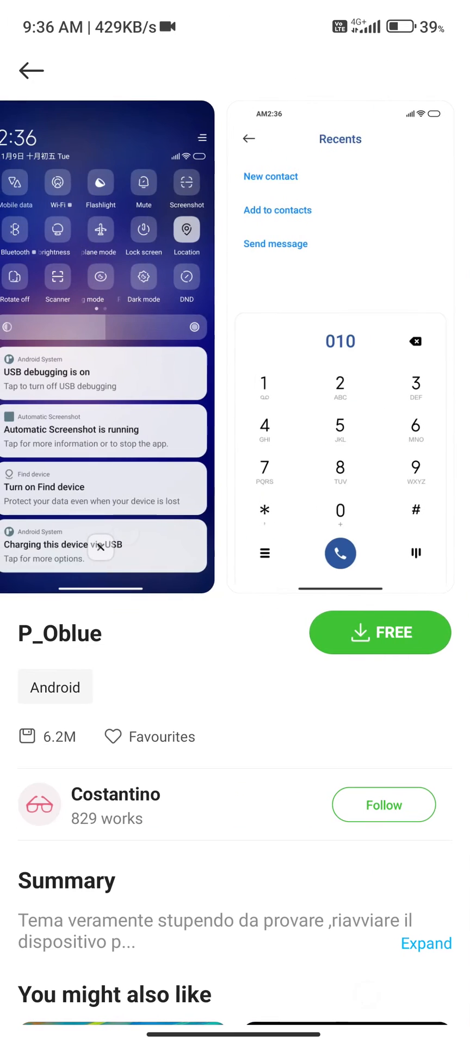
Step: Download P_Oblue for free and apply it to lock screen, home screen and system
left_click(380, 632)
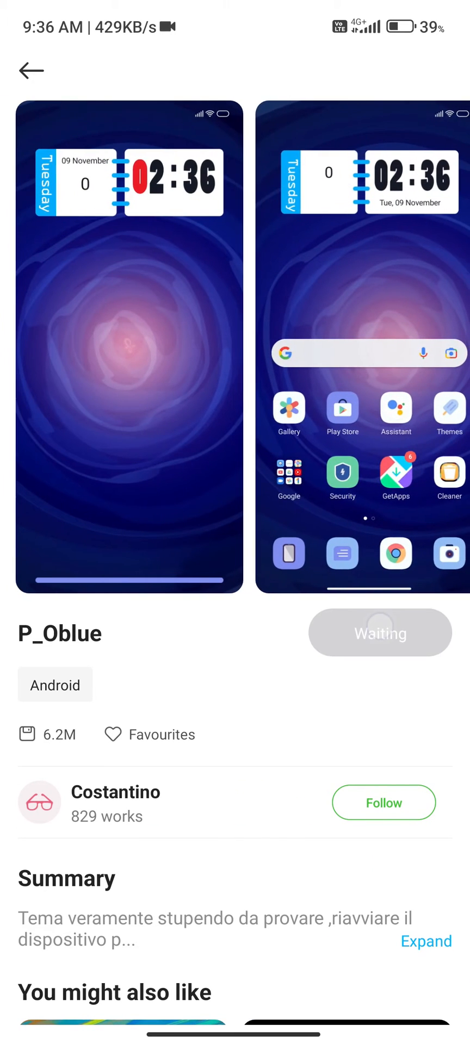
left_click(380, 634)
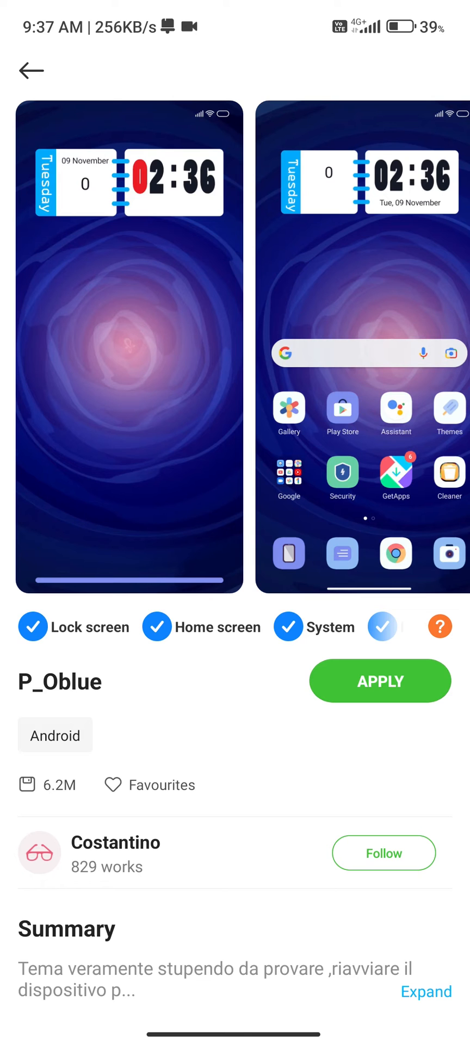
left_click(379, 681)
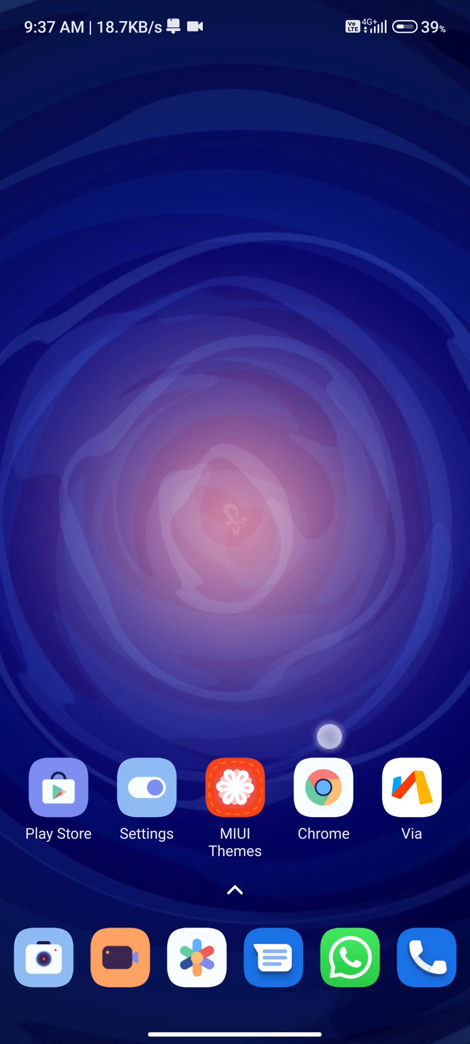
Step: Reopen Via Browser from the home screen on the Xiaomi theme store page
scroll("down", 3)
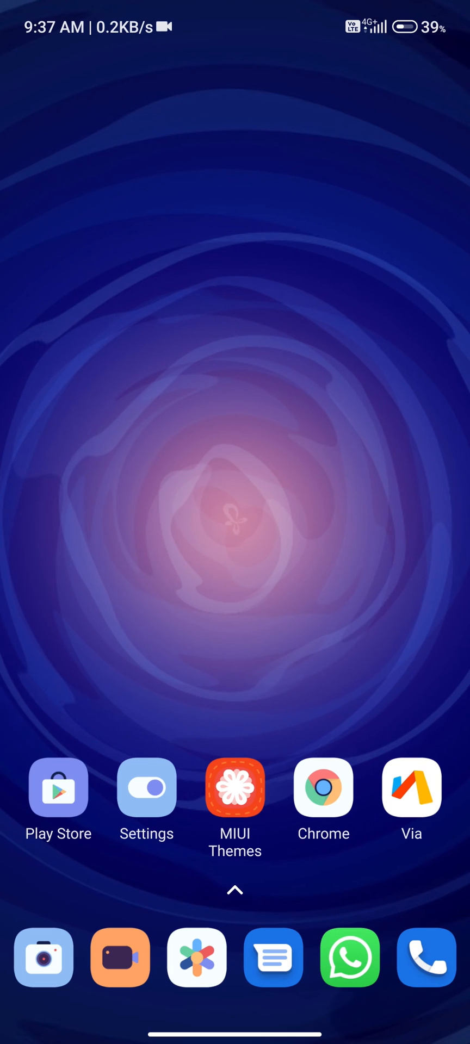
left_click(234, 788)
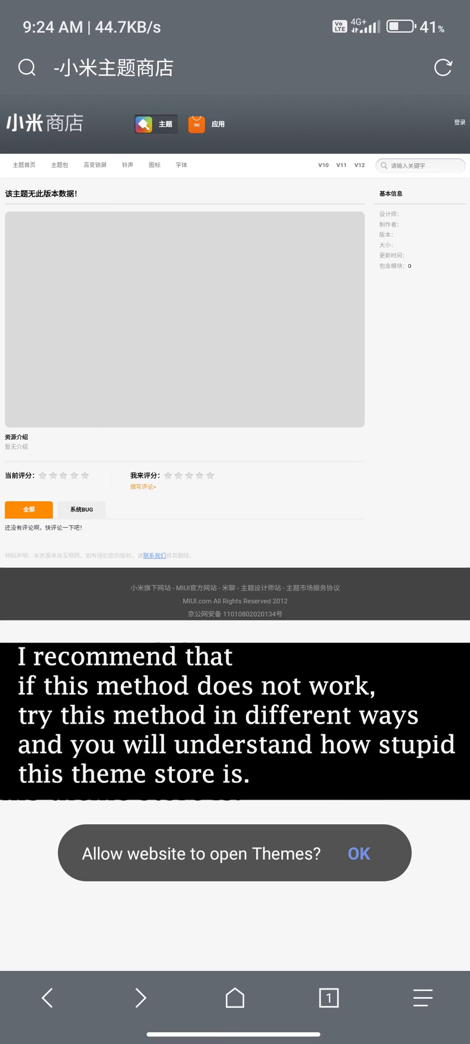